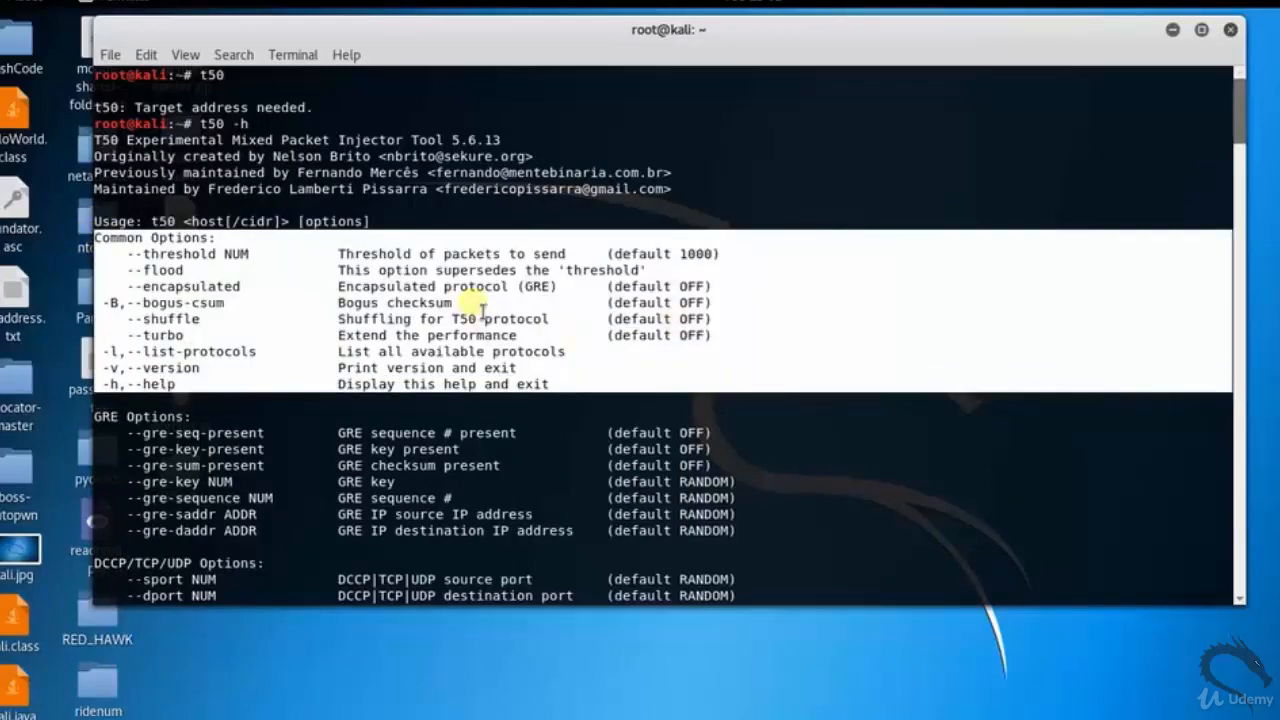
pyautogui.scroll(-3)
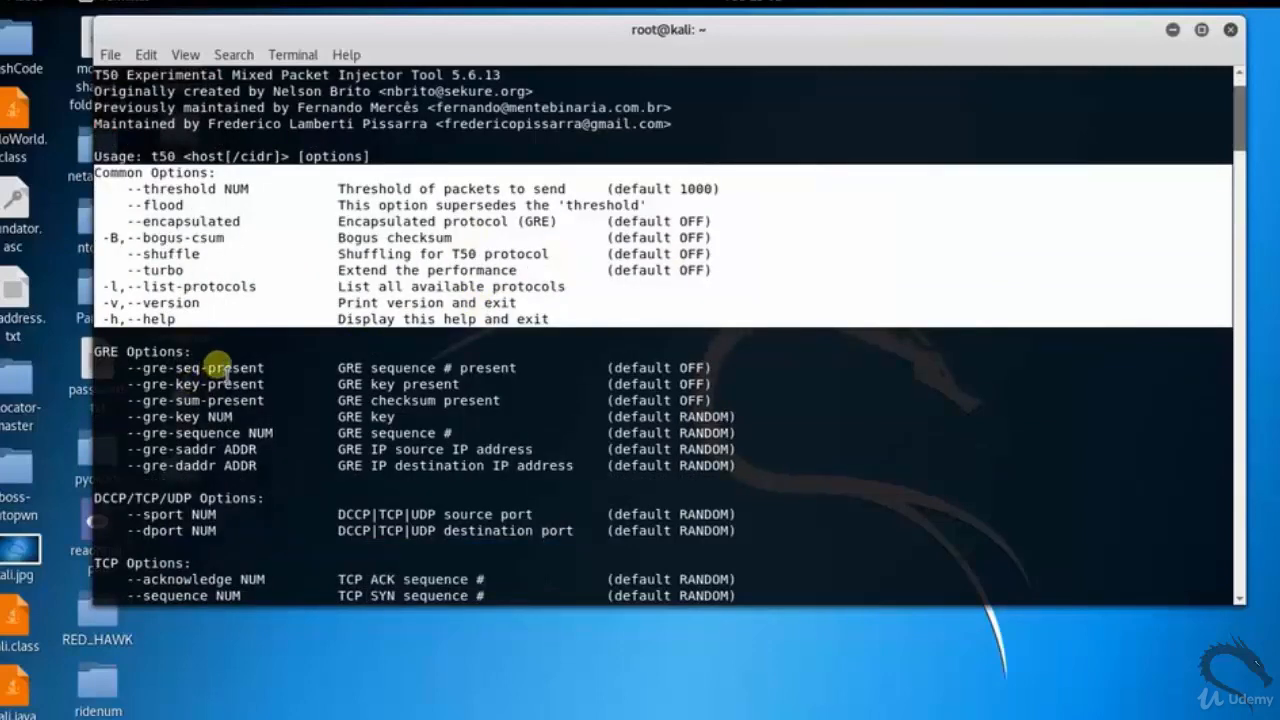
pyautogui.moveTo(250, 352)
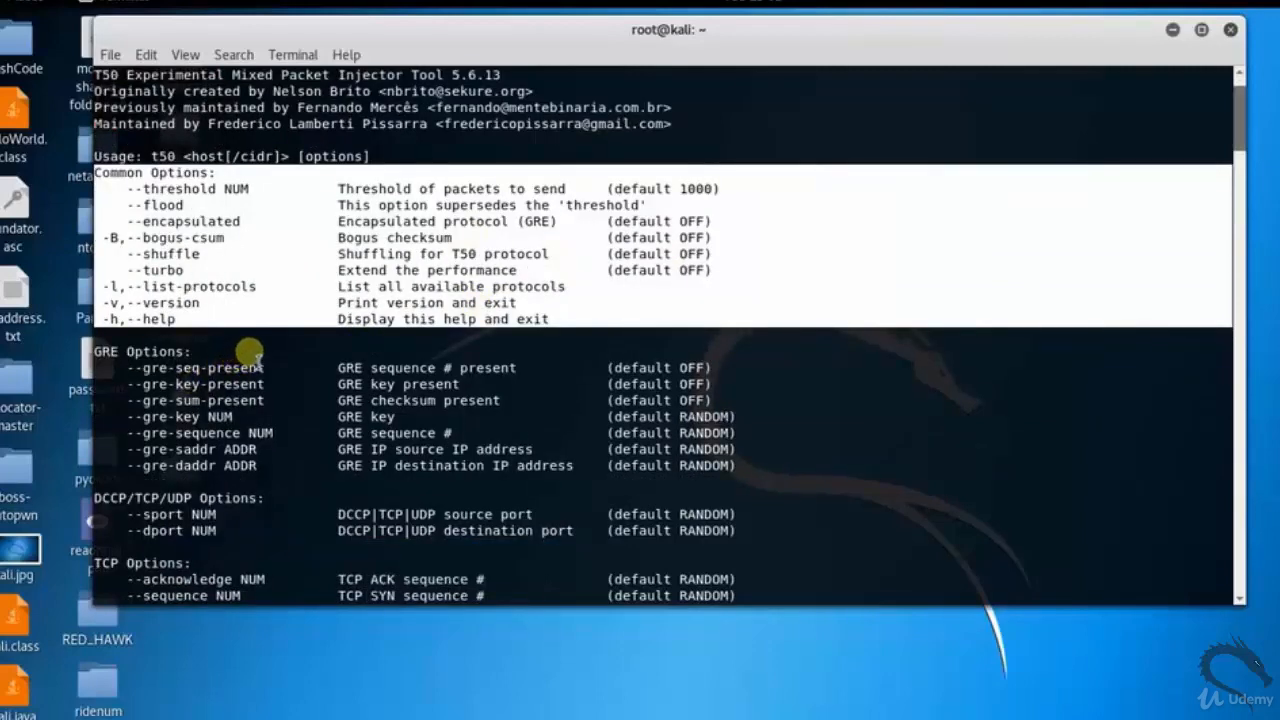
pyautogui.scroll(-3)
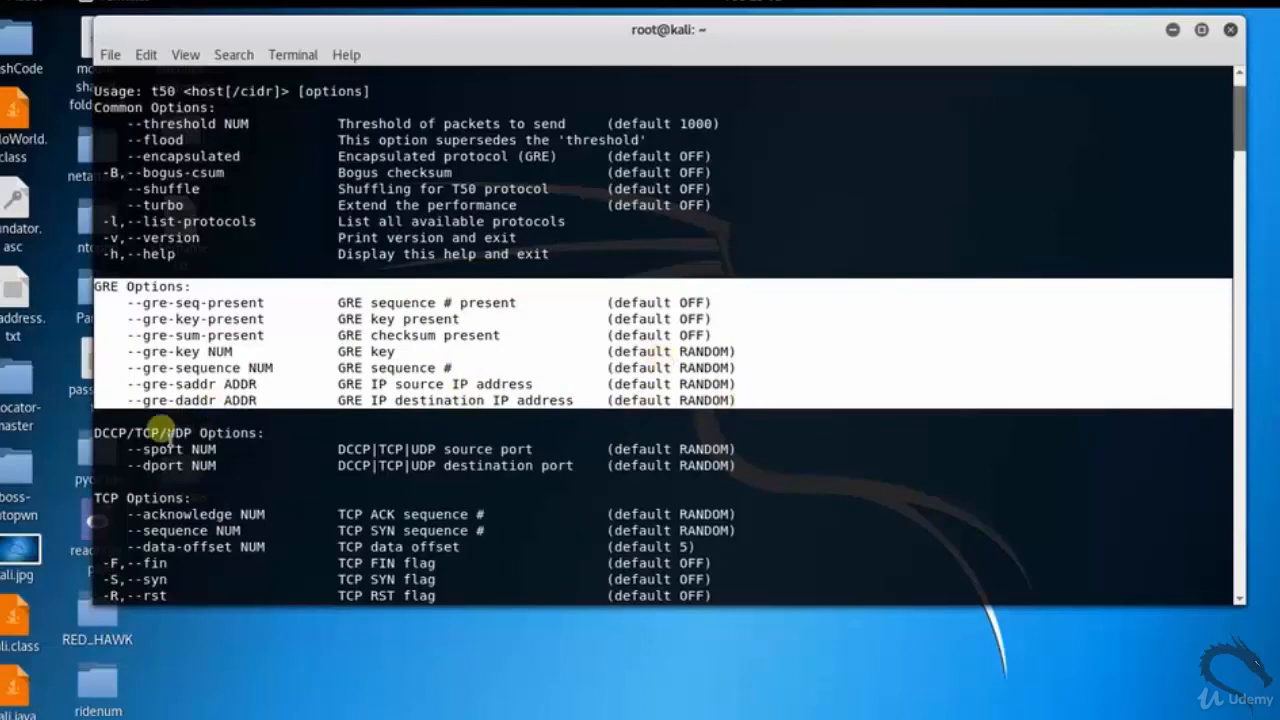
pyautogui.moveTo(96, 440)
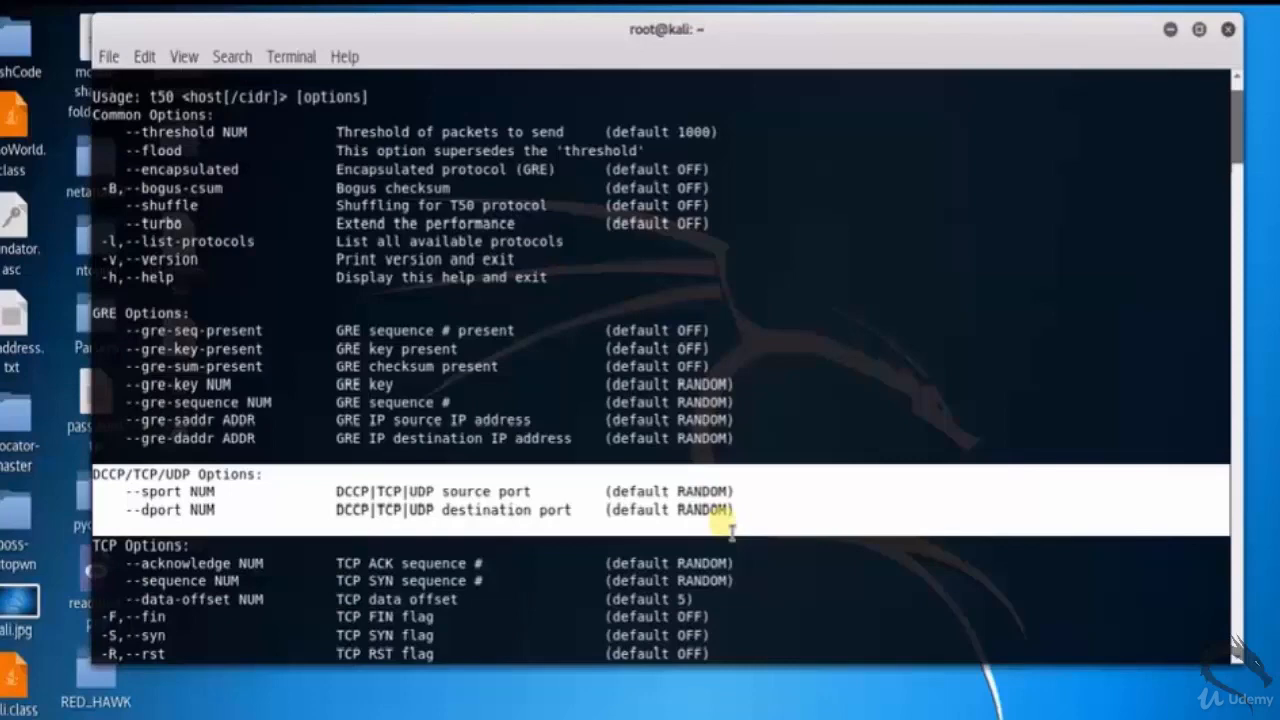
pyautogui.scroll(-3)
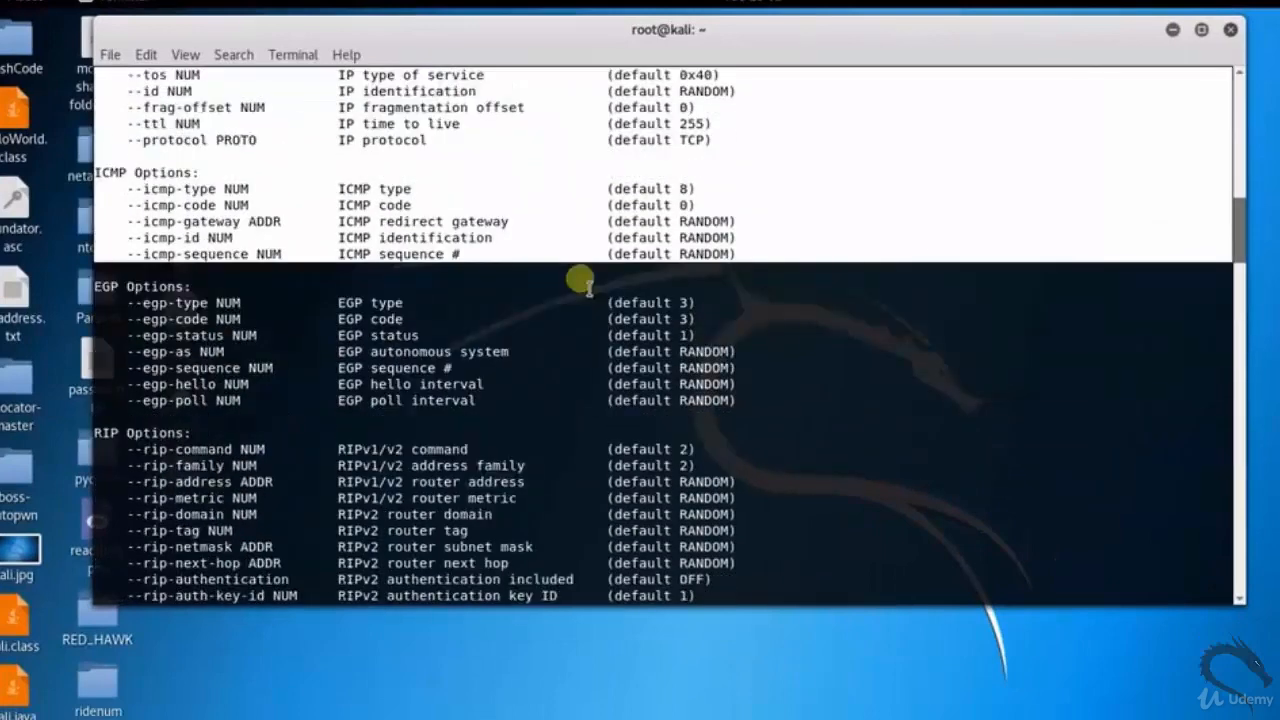
pyautogui.scroll(-3)
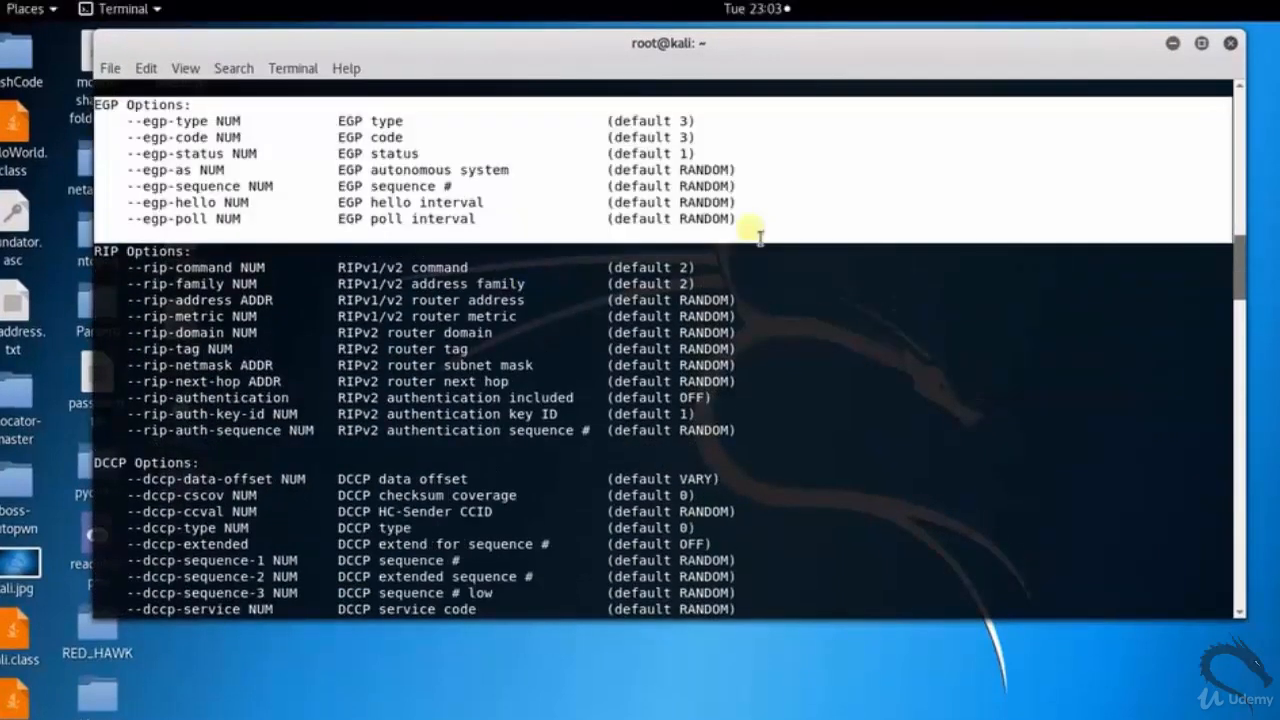
pyautogui.scroll(-3)
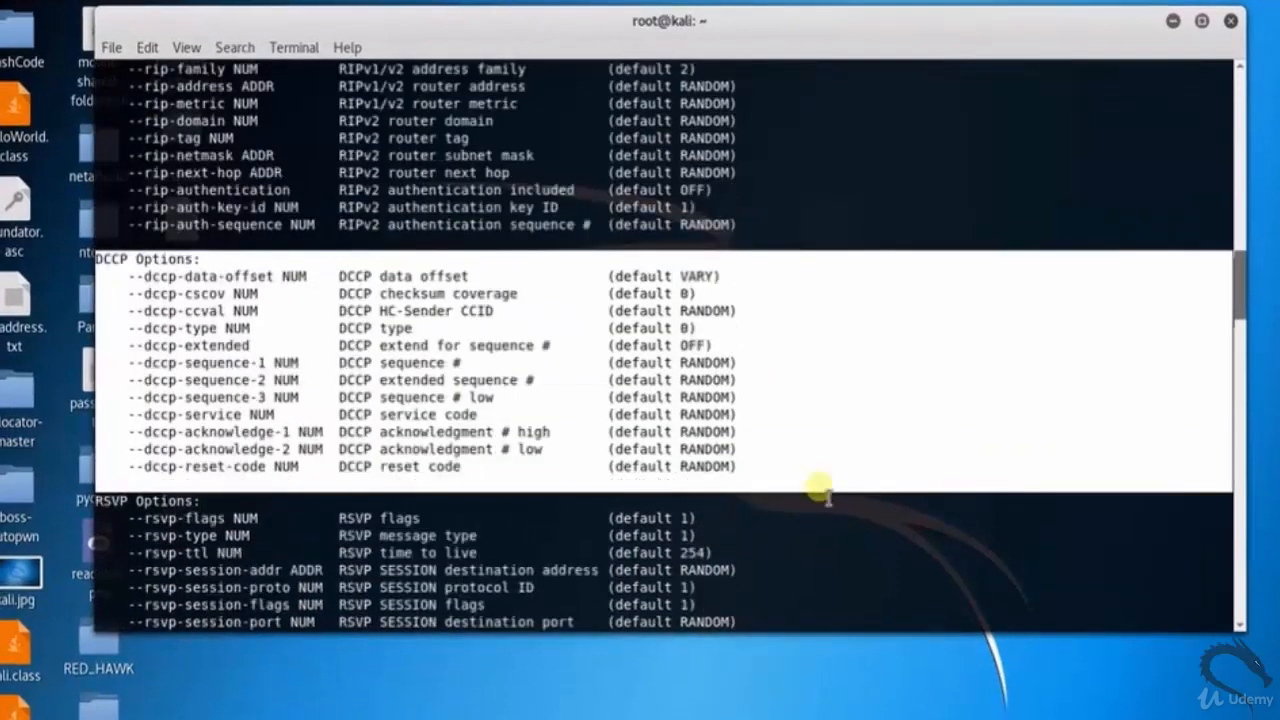
pyautogui.scroll(-3)
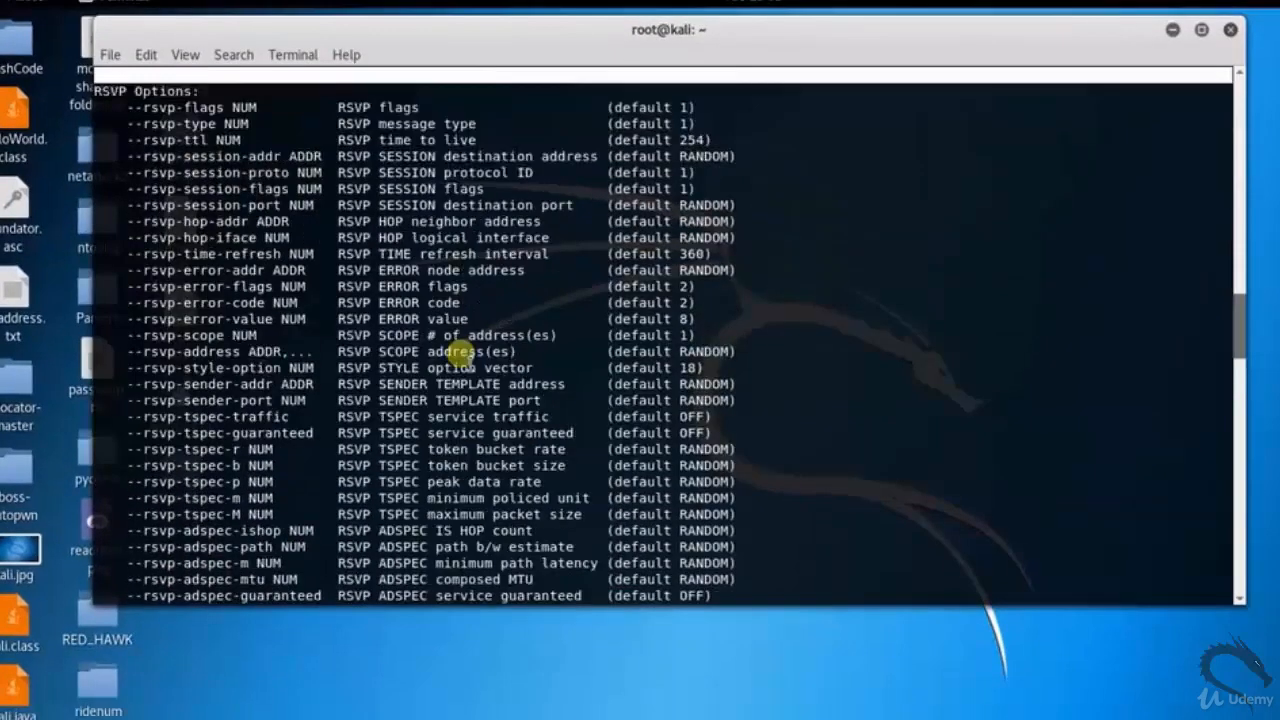
pyautogui.scroll(-3)
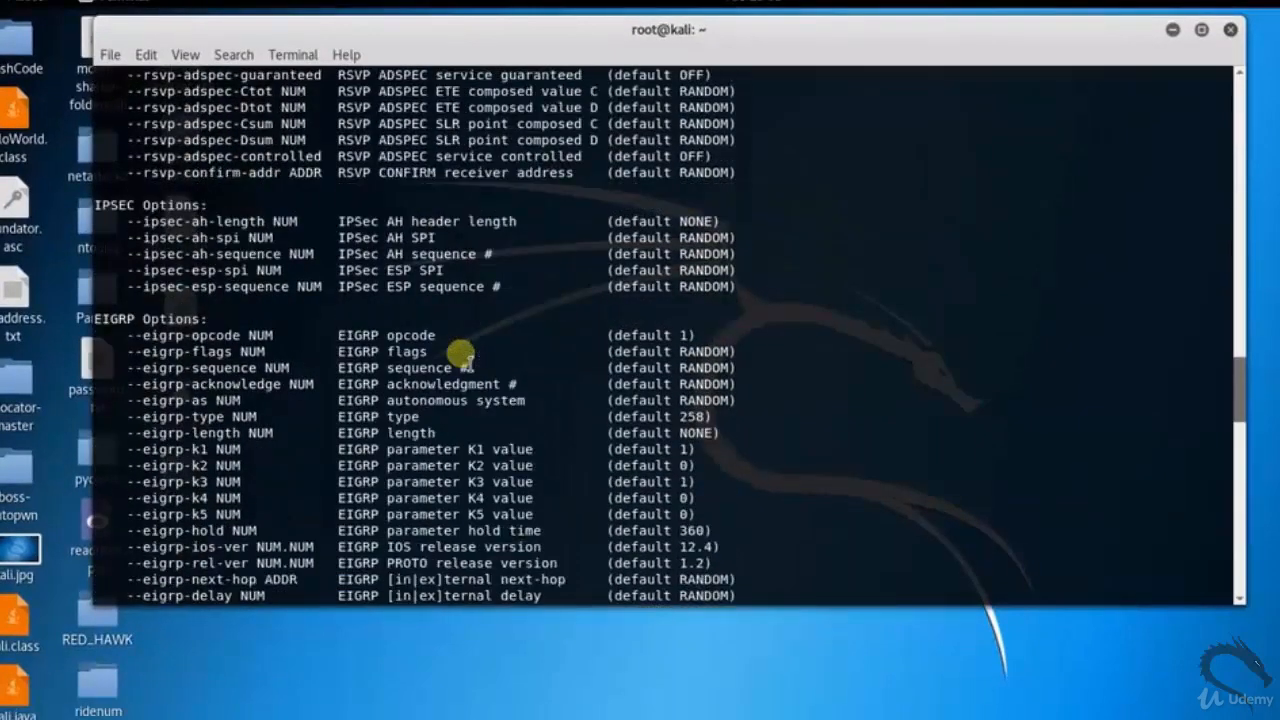
pyautogui.scroll(-3)
pyautogui.write('t50 216.58.197.78 --f')
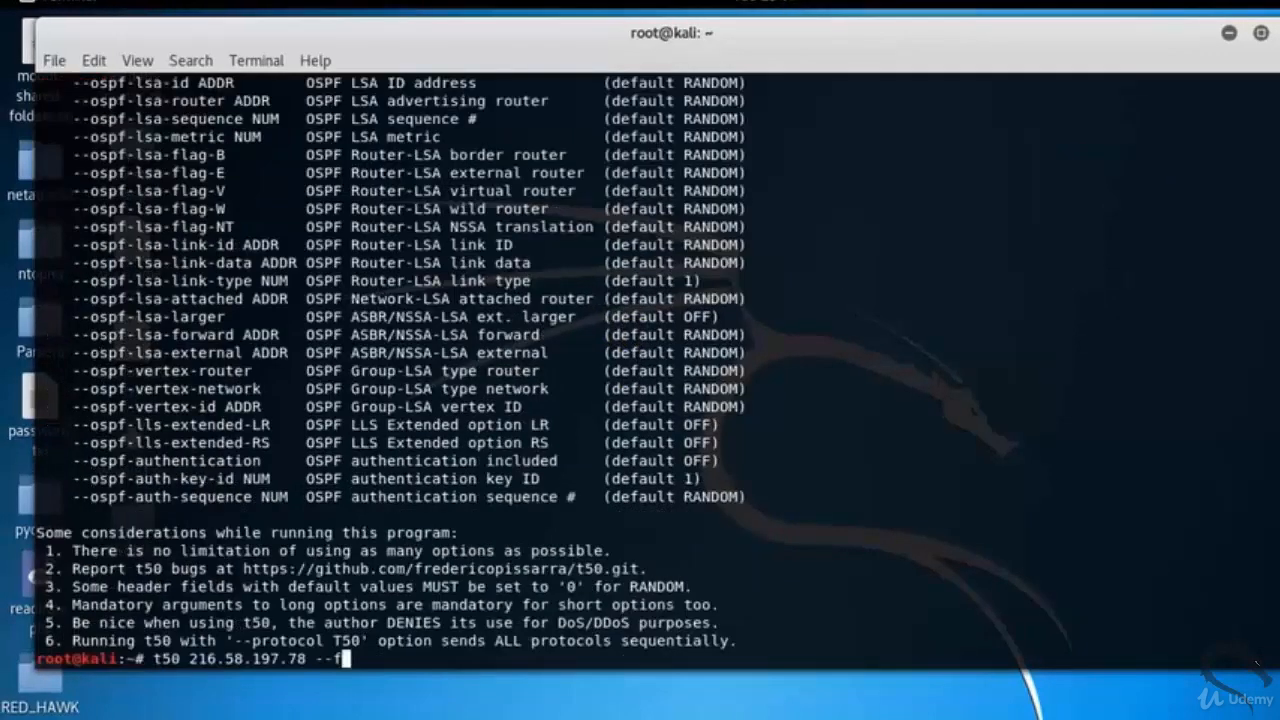
pyautogui.write('lood')
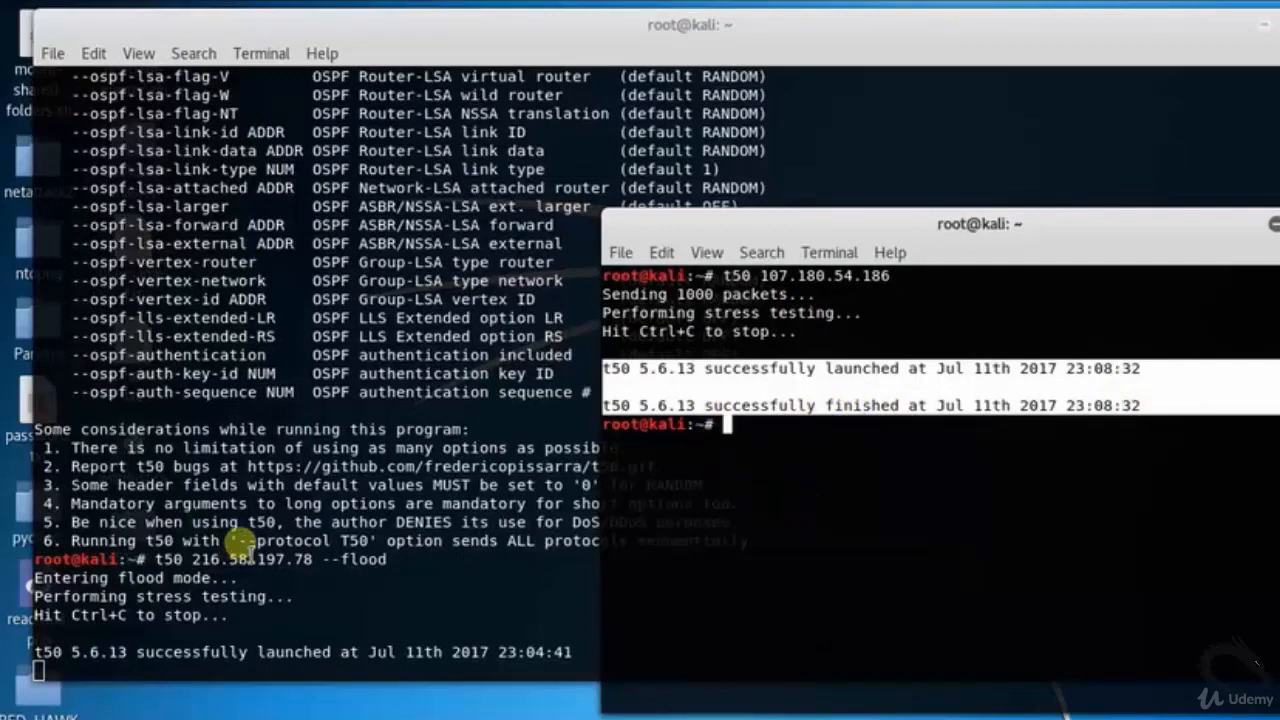
pyautogui.moveTo(800, 344)
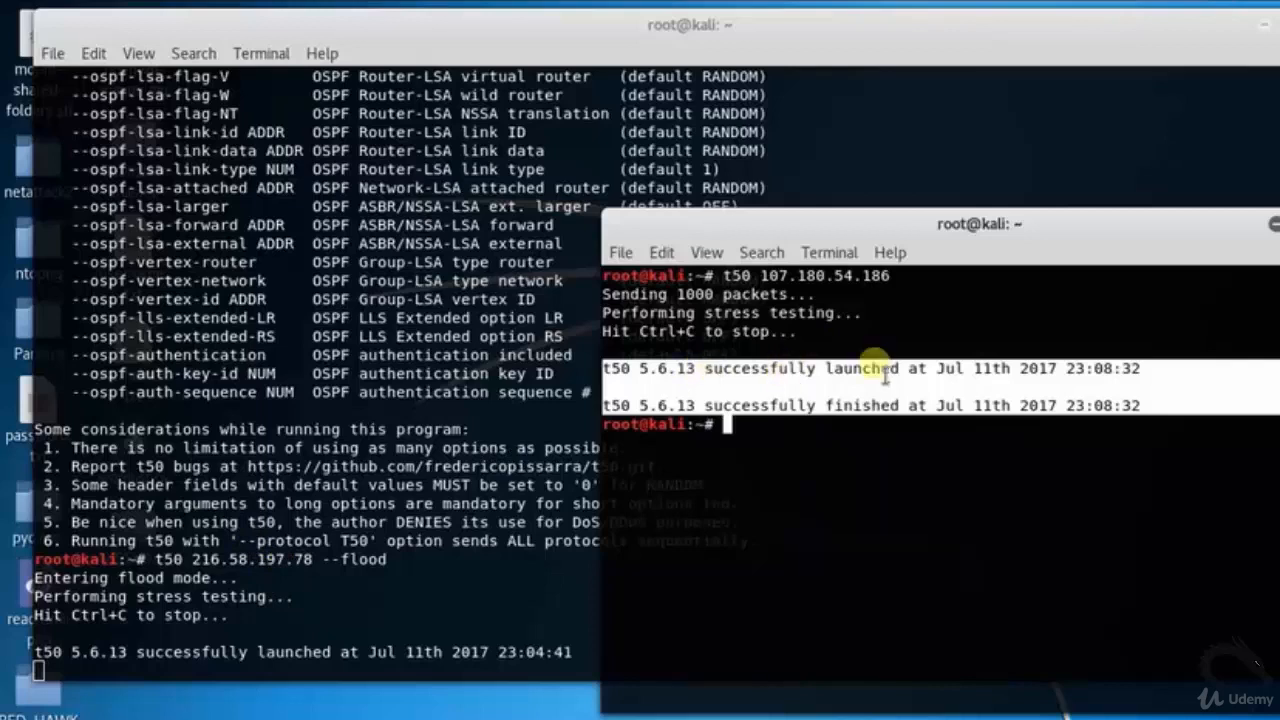
pyautogui.moveTo(376, 584)
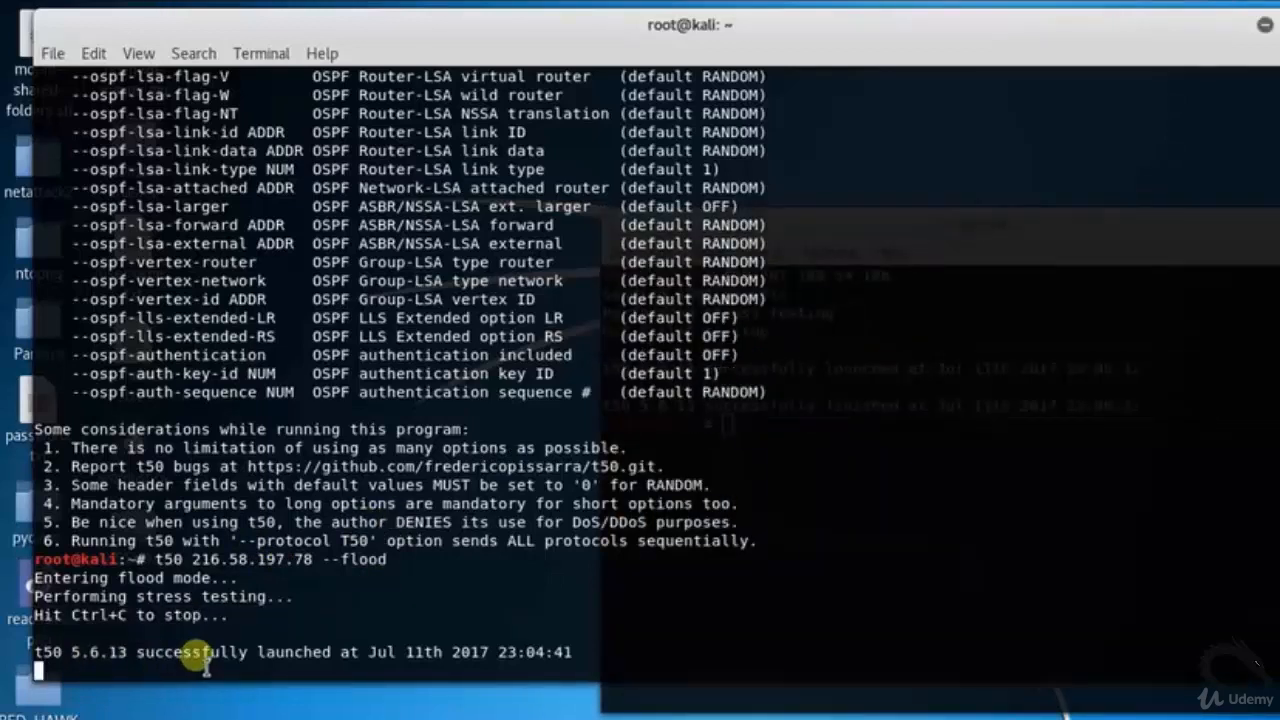
pyautogui.moveTo(524, 664)
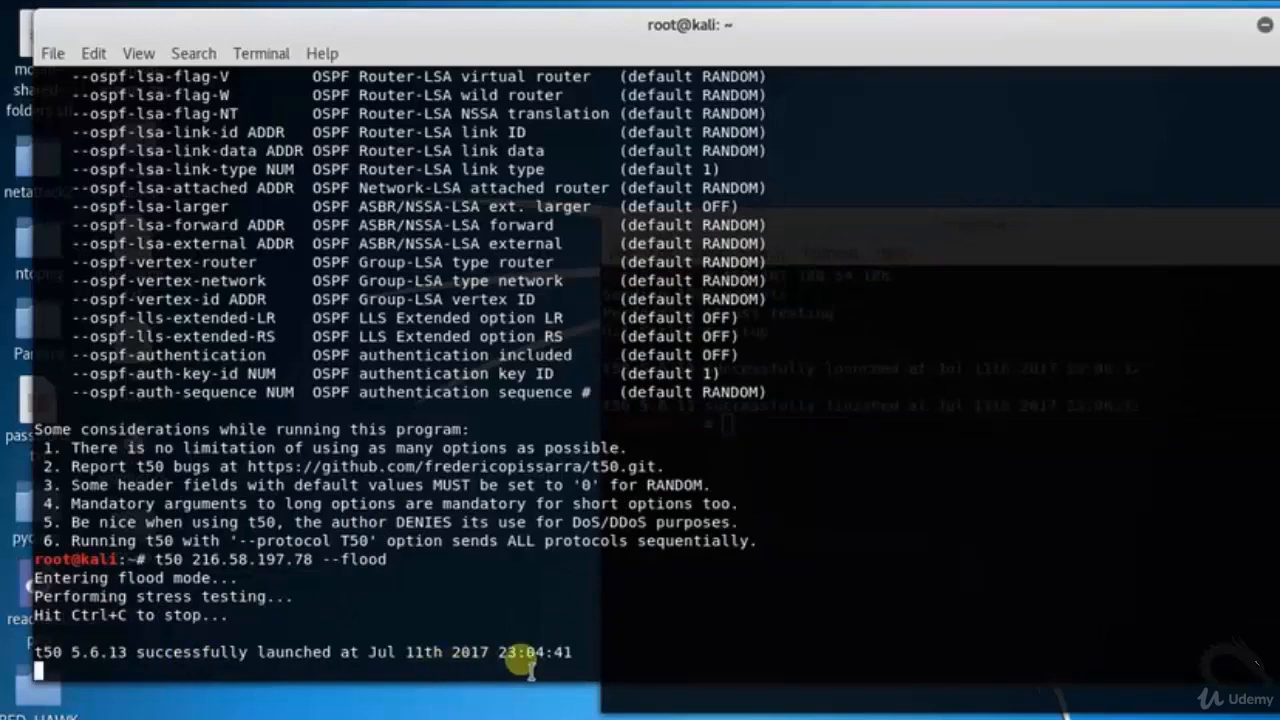